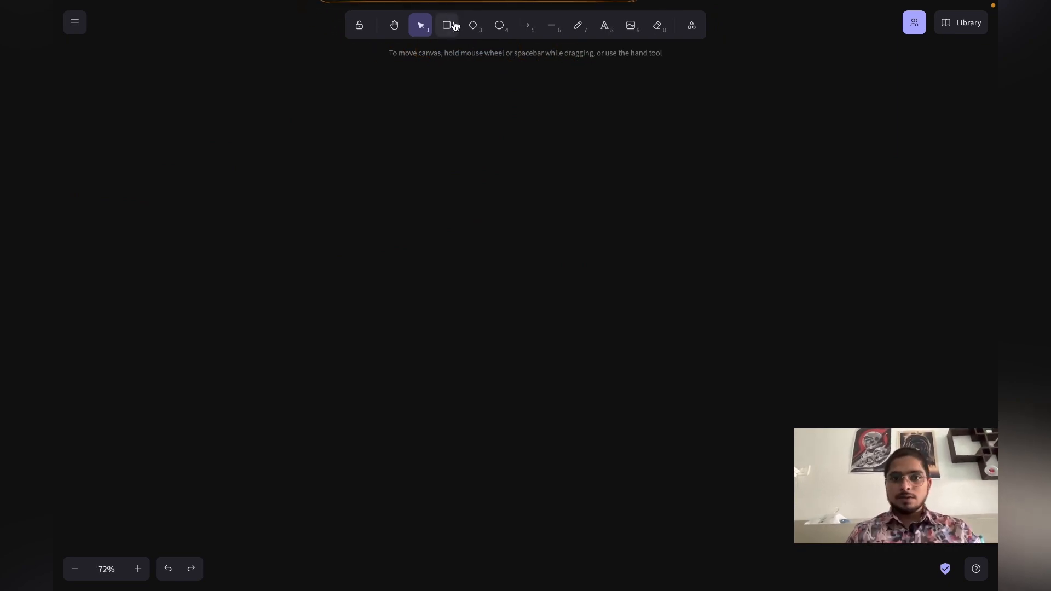
Step: Draw a wide rounded Skills box with HTML and CSS boxes beneath it in XL blue text
{"action": "left_click", "coordinate": [447, 26]}
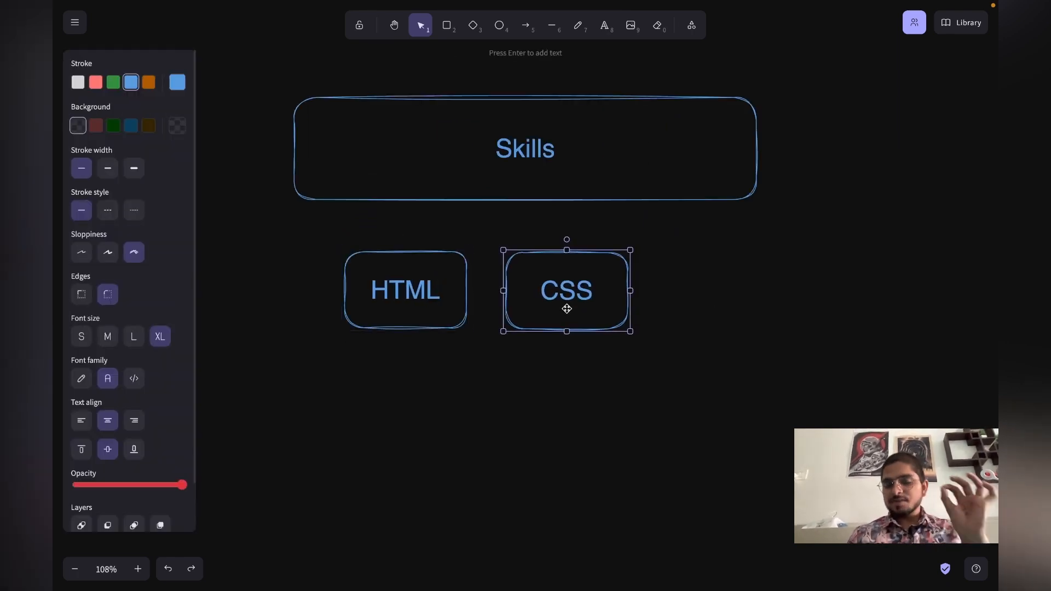
Step: Add Building Static Webapp and Using Tailwind boxes, then duplicate the Using Tailwind box below
{"action": "left_click", "coordinate": [715, 306]}
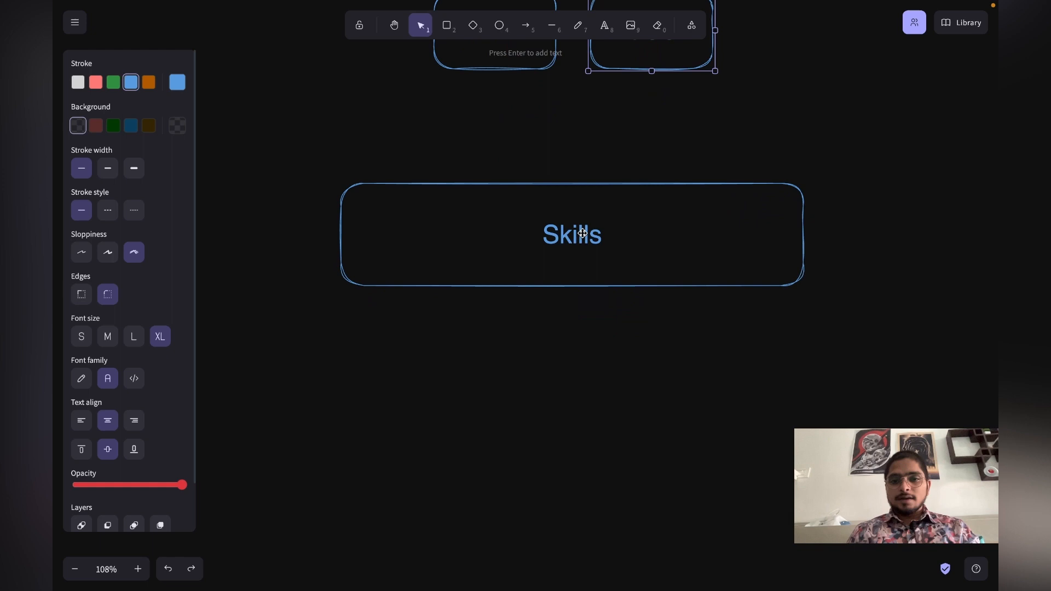
{"action": "left_click", "coordinate": [446, 25]}
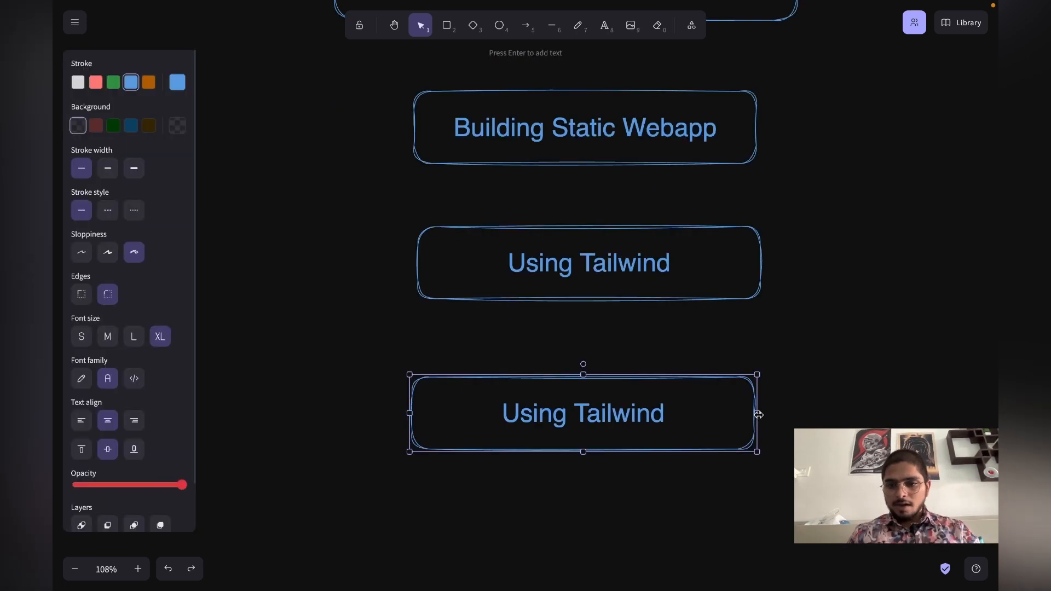
{"action": "left_click", "coordinate": [577, 26]}
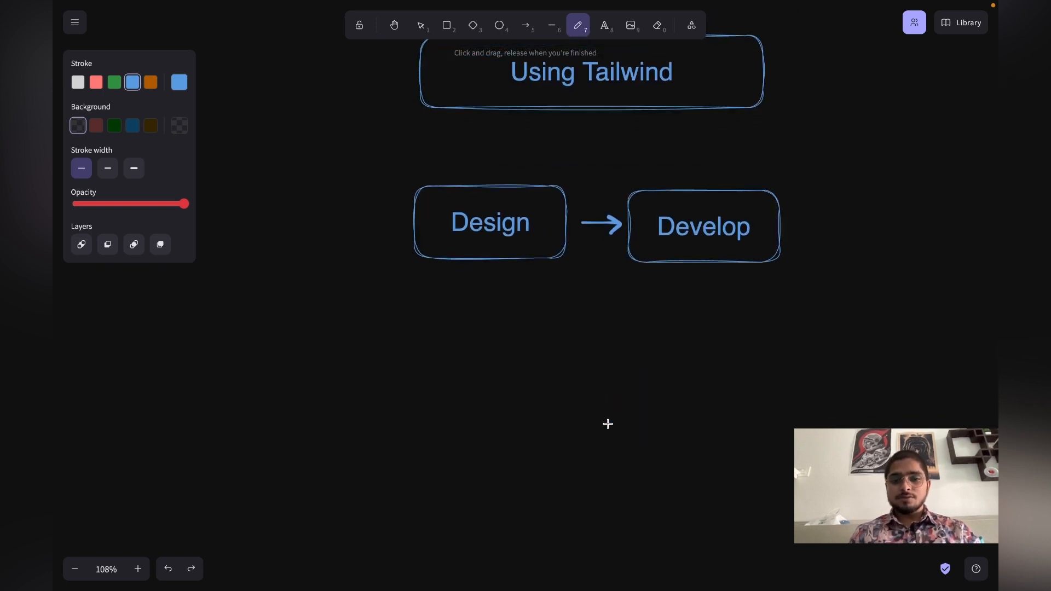
Step: Add Design and Develop boxes with arrows to Figma, and start typing 'Making Your App Li'
{"action": "left_click", "coordinate": [447, 25]}
{"action": "type", "text": "Figma"}
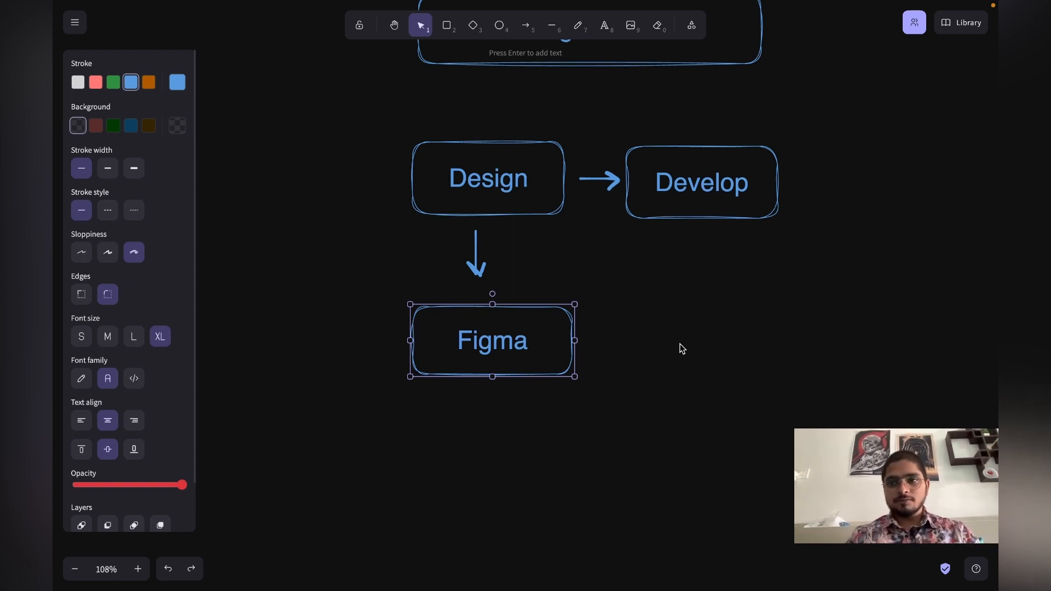
{"action": "type", "text": "Making Your App Li"}
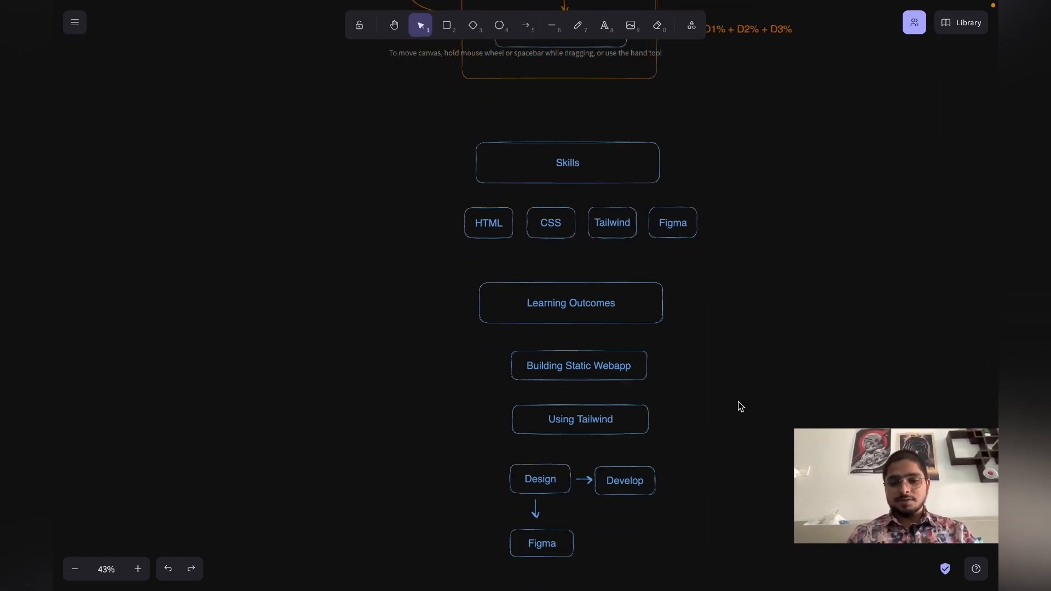
Step: Place the Making Your App Live box below Figma and zoom out to review the flowchart
{"action": "scroll", "scroll_direction": "down", "scroll_amount": 3}
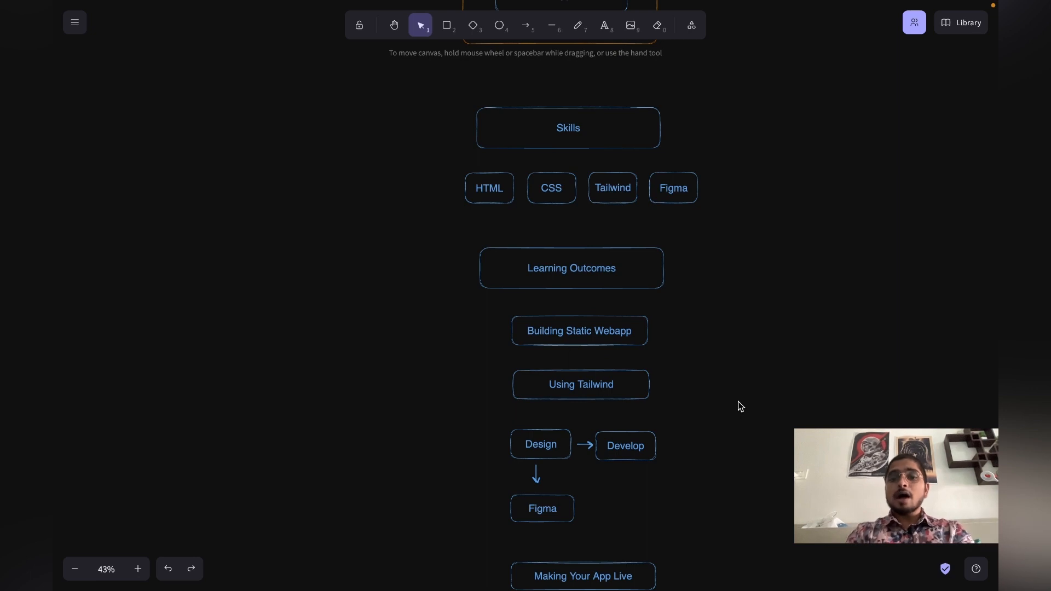